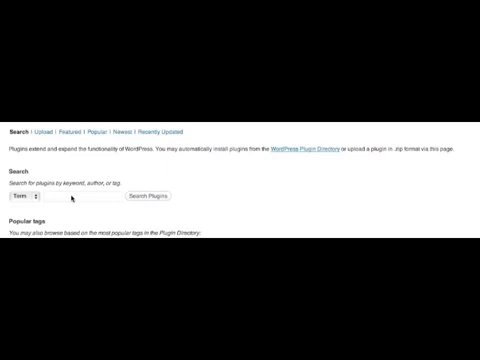
# Search the plugin directory for 'live chat' and install ClickDesk Live Support.
pyautogui.write('hi')
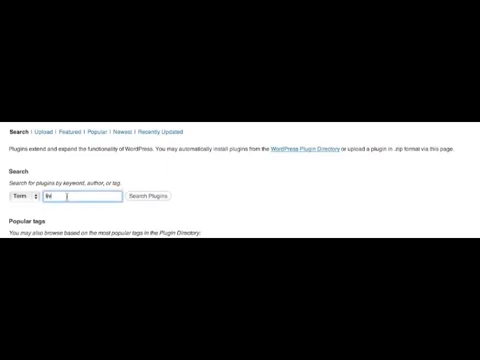
pyautogui.write('live chat')
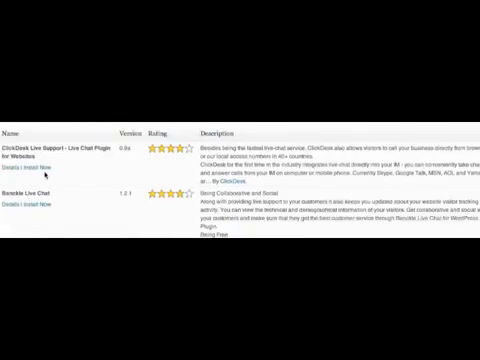
pyautogui.moveTo(36, 170)
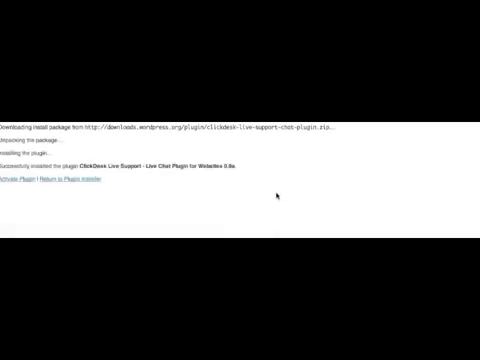
# Activate the ClickDesk plugin and reach its login page from the plugins list.
pyautogui.click(20, 176)
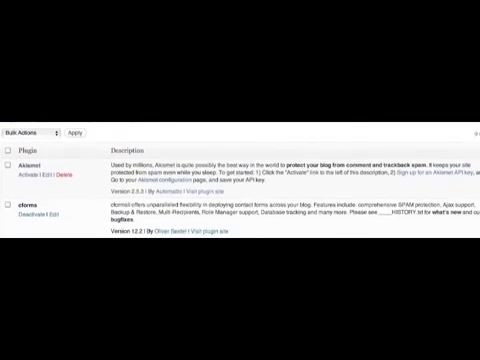
pyautogui.scroll(-3)
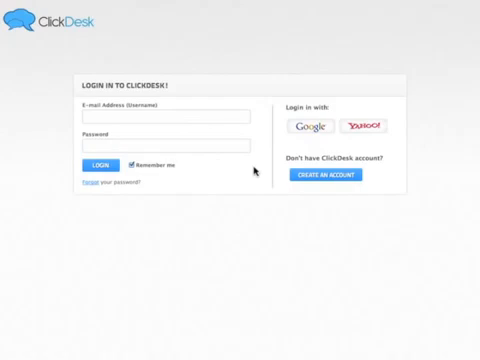
# Start a new ClickDesk account and enter John Doe's name on the sign-up form.
pyautogui.click(334, 174)
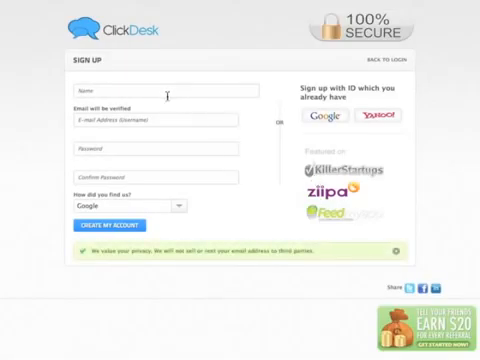
pyautogui.write('Jahi')
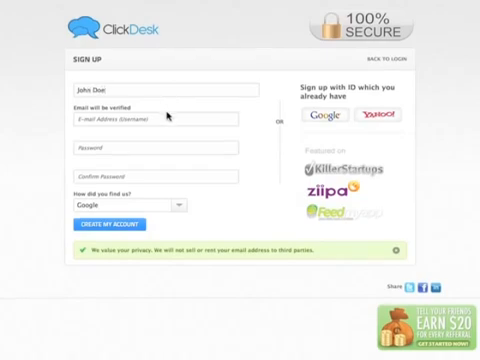
pyautogui.write('John D')
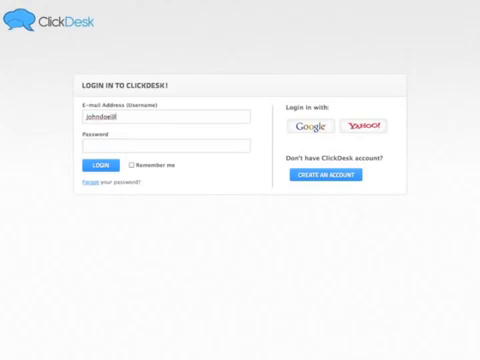
pyautogui.write('@email.com')
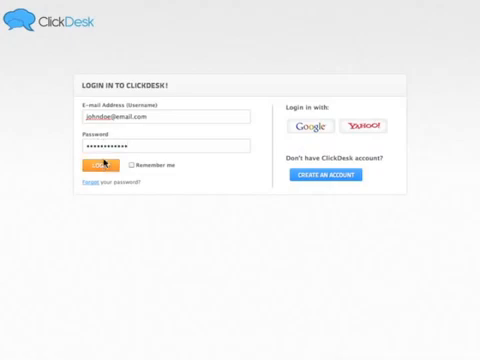
pyautogui.click(92, 166)
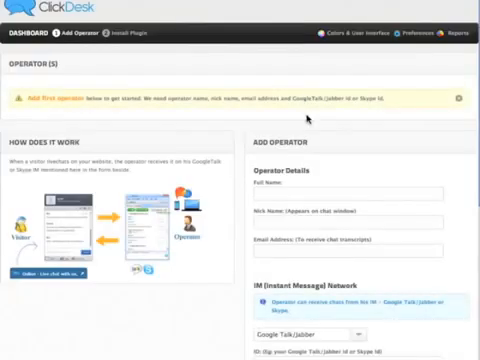
# Enter operator full name John Doe, nickname John and email JohnDoe.
pyautogui.scroll(-3)
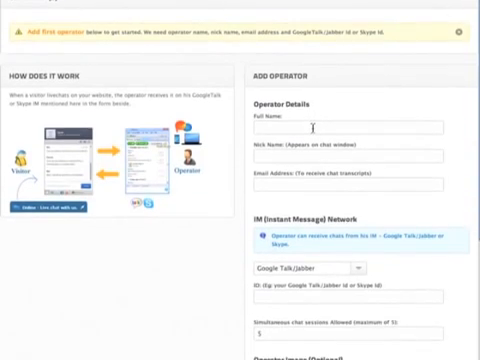
pyautogui.write('Joh')
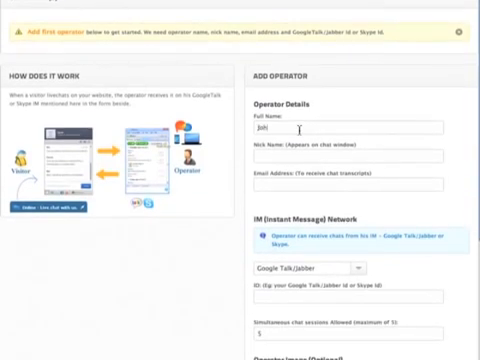
pyautogui.write('n Doe')
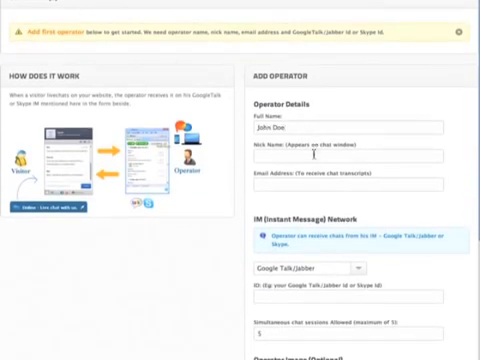
pyautogui.write('Johnjohn')
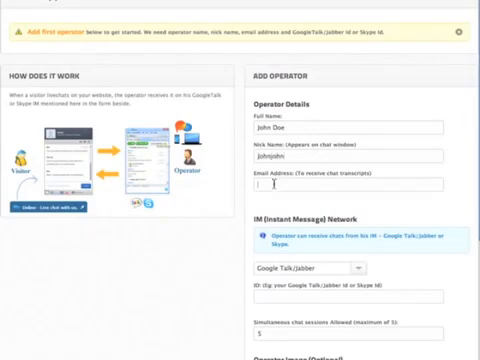
pyautogui.write('JohnDoe@email.com')
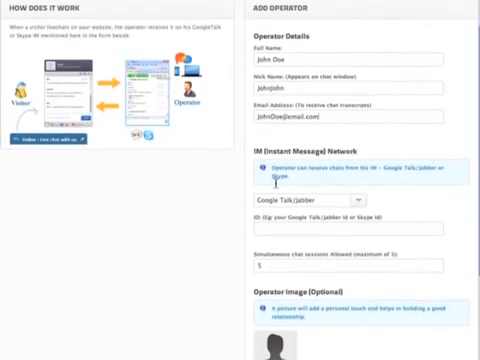
# Set Skype as the IM network with its ID and a simultaneous chat limit of 57.
pyautogui.scroll(-3)
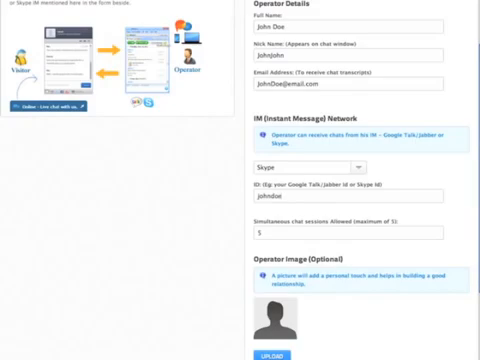
pyautogui.write('5732')
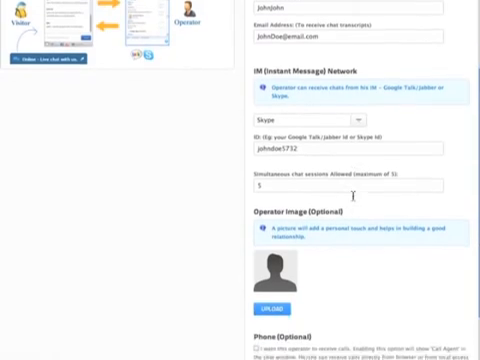
pyautogui.scroll(-3)
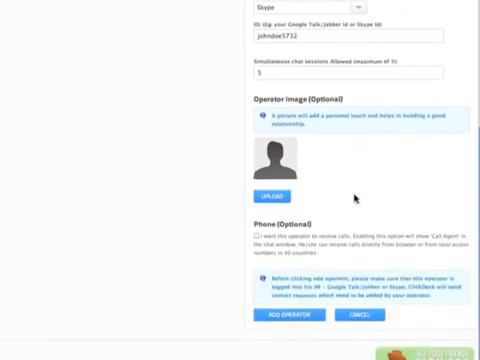
# Turn off the Phone option and add John Doe as an operator.
pyautogui.scroll(-3)
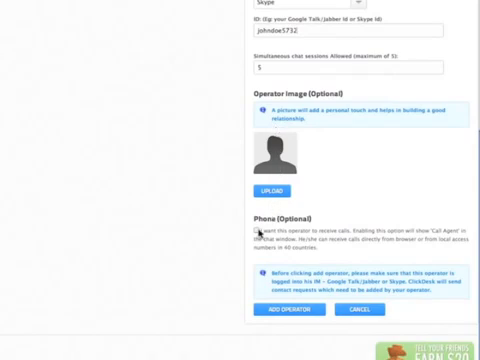
pyautogui.scroll(-3)
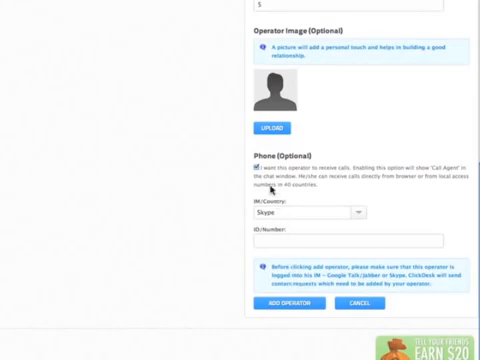
pyautogui.click(254, 168)
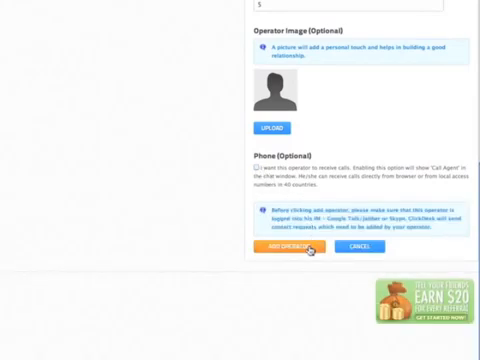
pyautogui.click(290, 248)
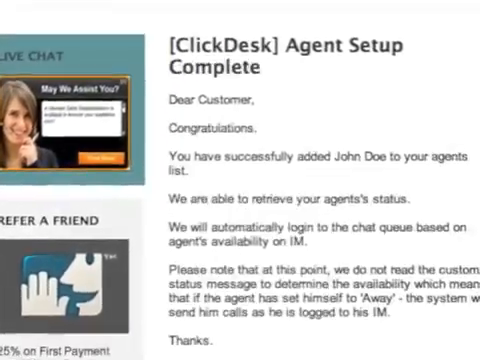
# Read the agent setup confirmation email and return to Departments & Your Code.
pyautogui.scroll(3)
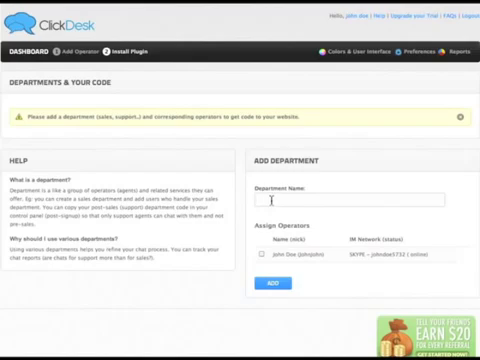
# Add a department named General with John Doe assigned and view it in the departments list.
pyautogui.write('Genel')
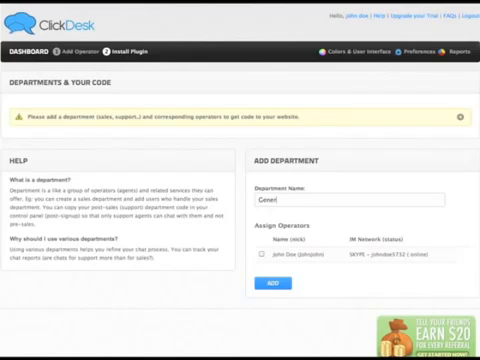
pyautogui.write('al')
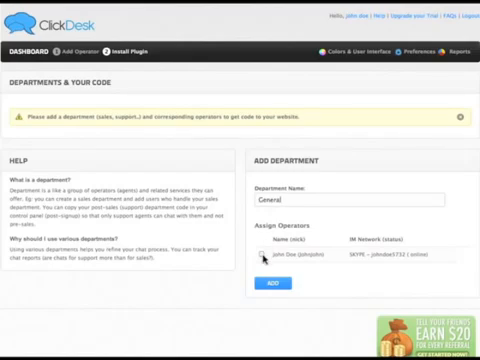
pyautogui.click(272, 282)
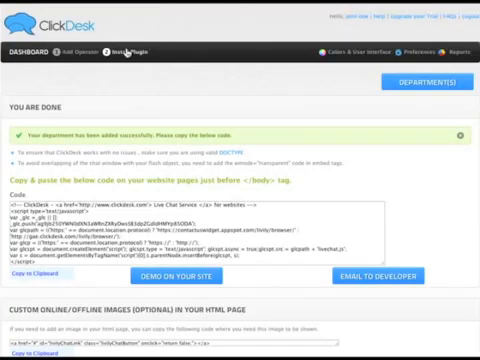
pyautogui.click(416, 82)
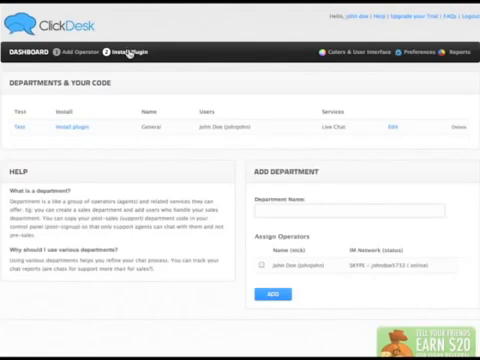